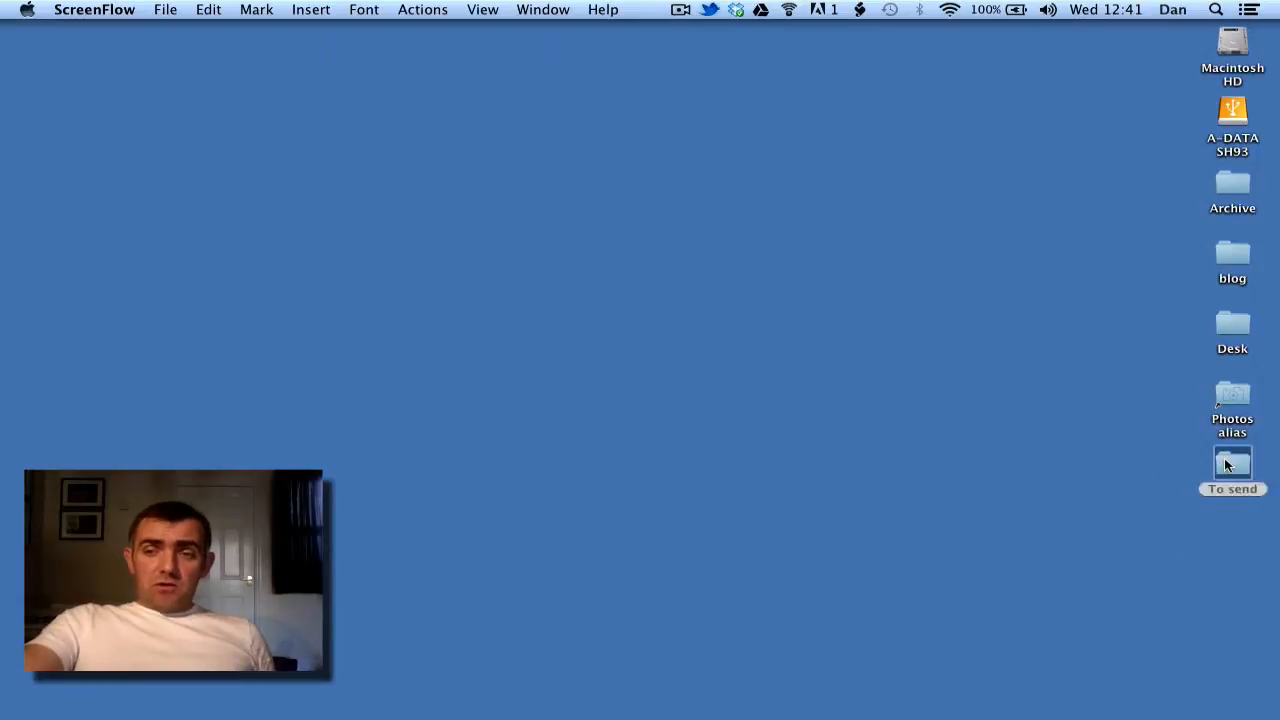
# Open the To send folder of photos in Finder from the desktop
pyautogui.doubleClick(1232, 462)
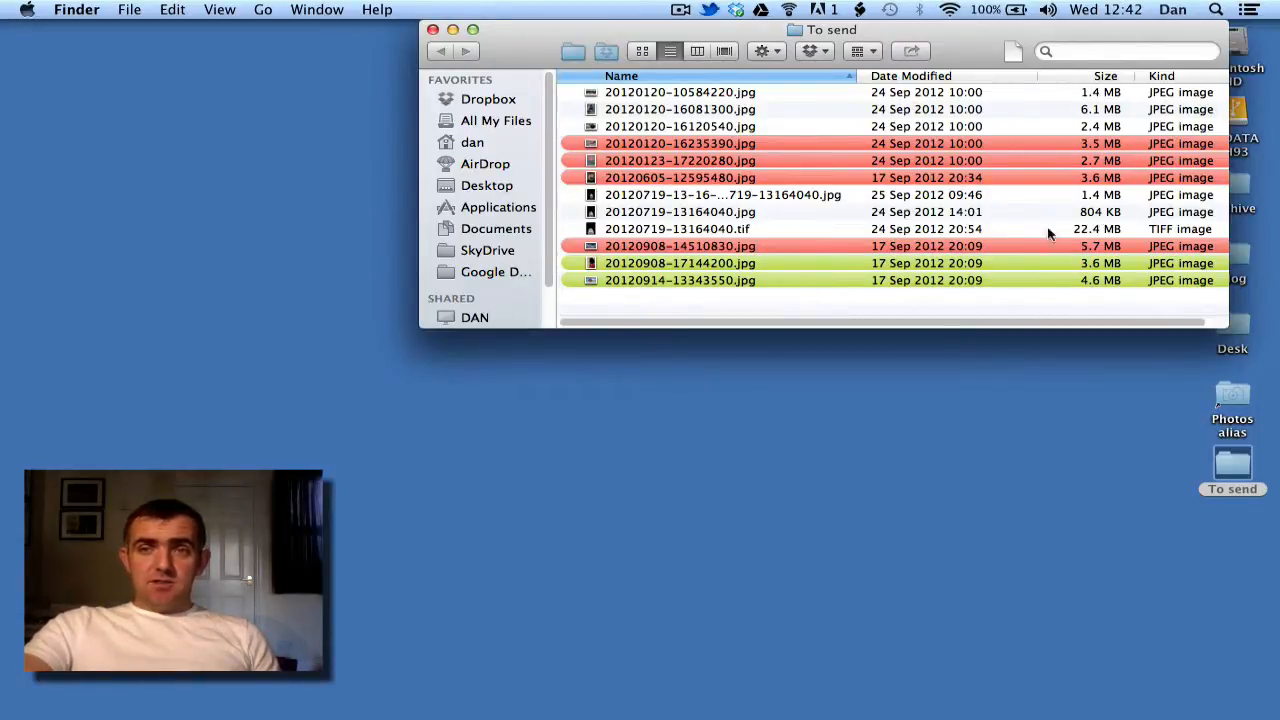
pyautogui.moveTo(513, 47)
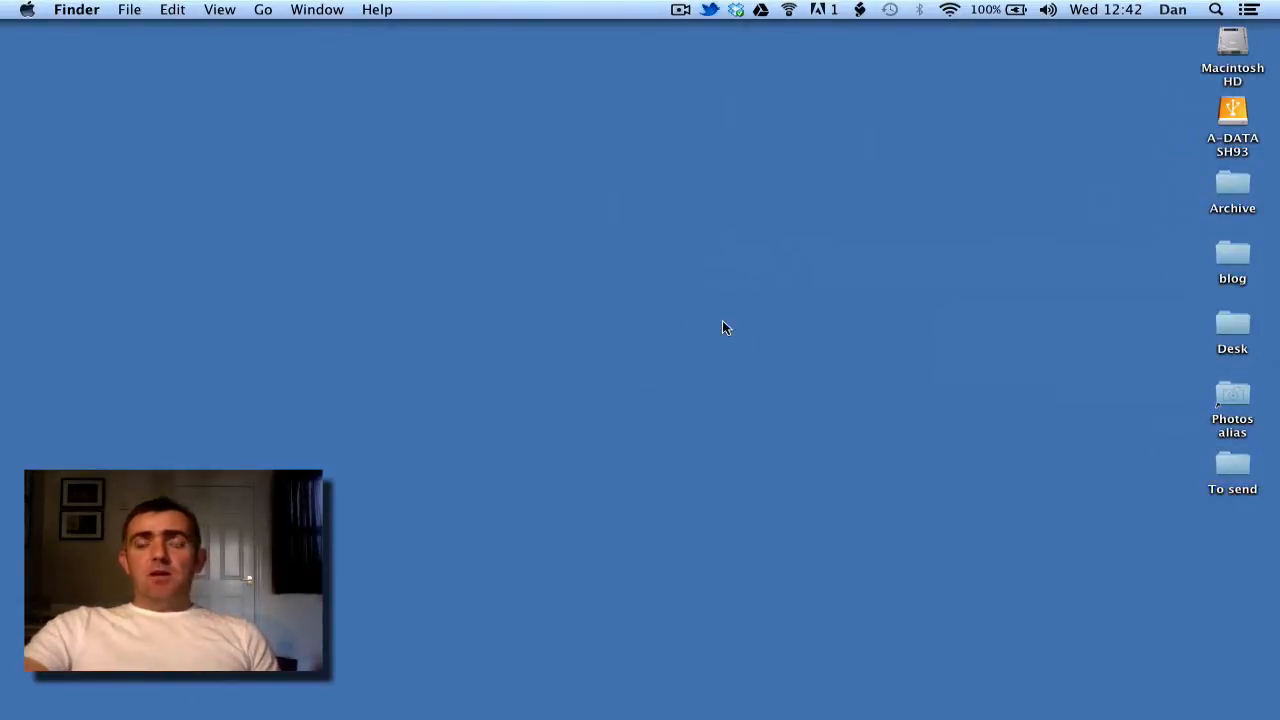
pyautogui.moveTo(647, 166)
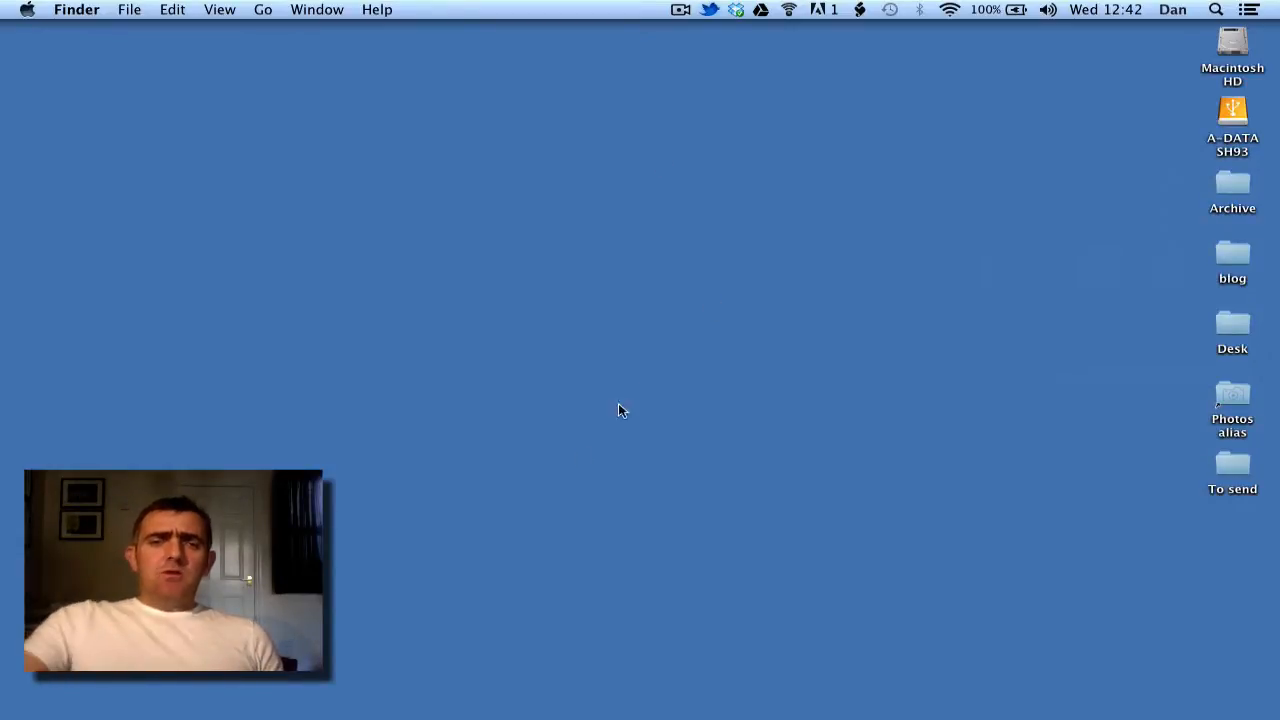
pyautogui.moveTo(472, 697)
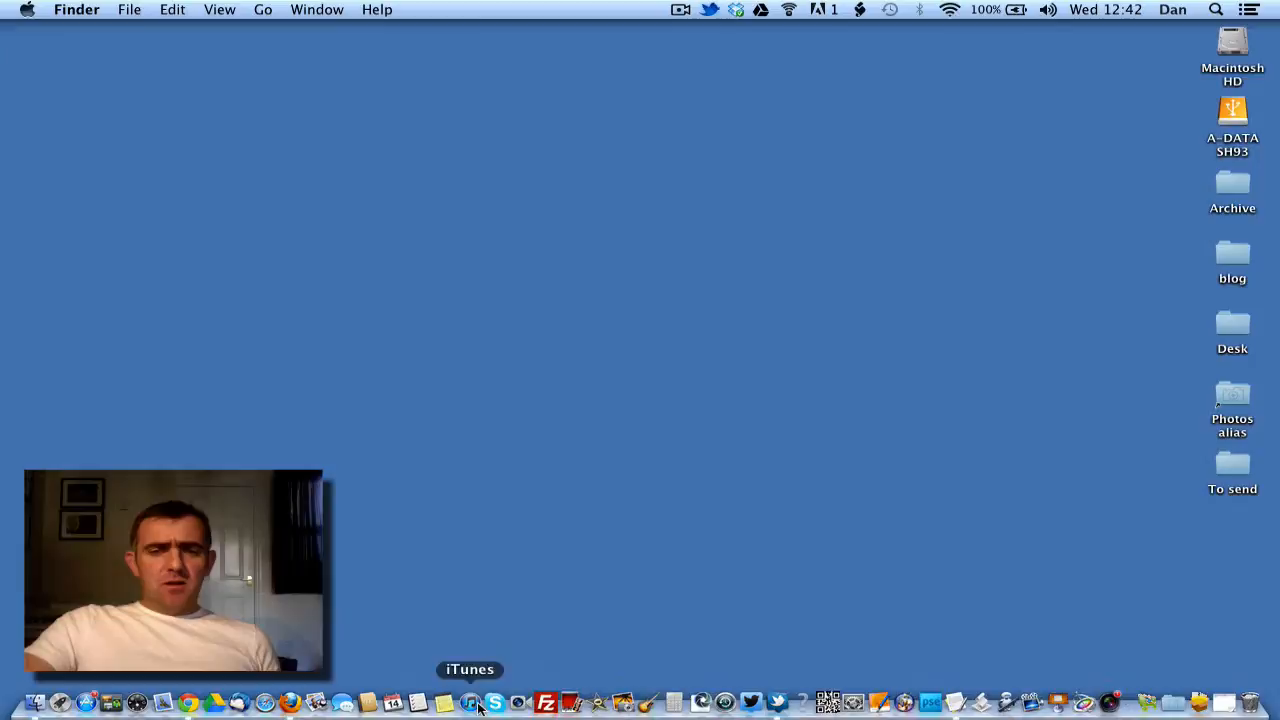
# Launch FileZilla from the Dock
pyautogui.click(555, 699)
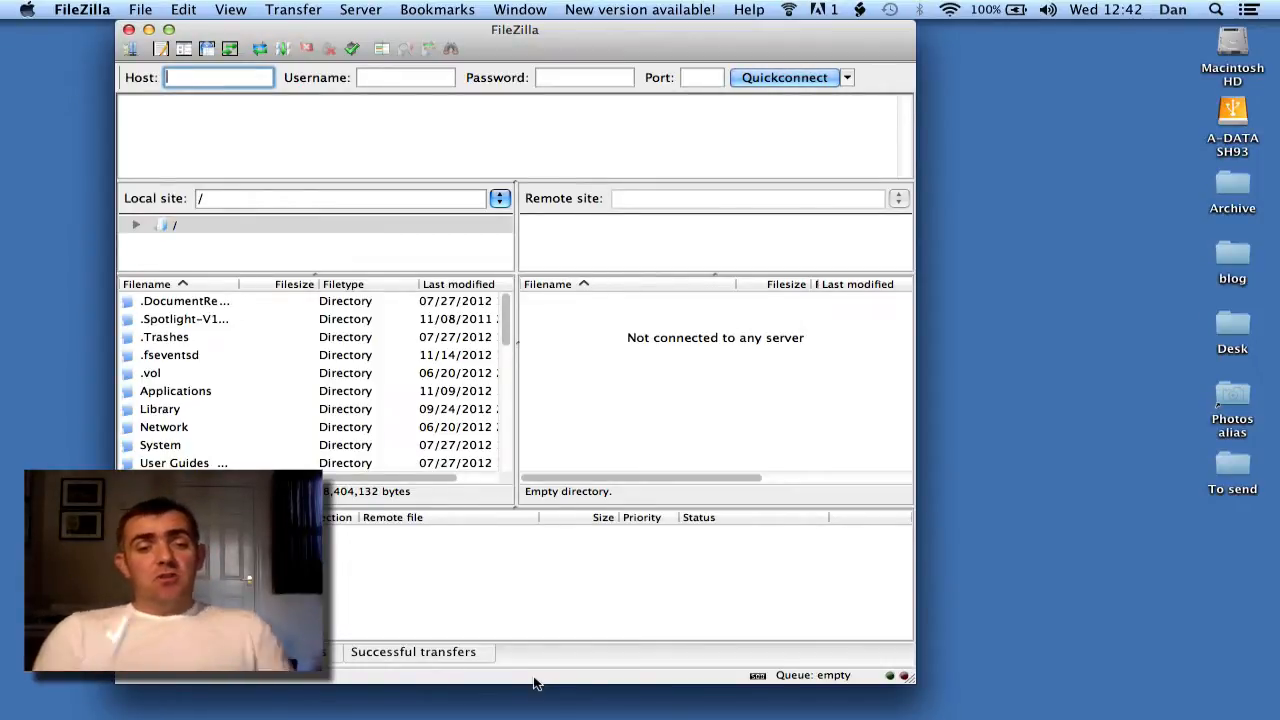
# Quickconnect to host ftp.photos.com as user dan with the account password
pyautogui.write('ftp.p')
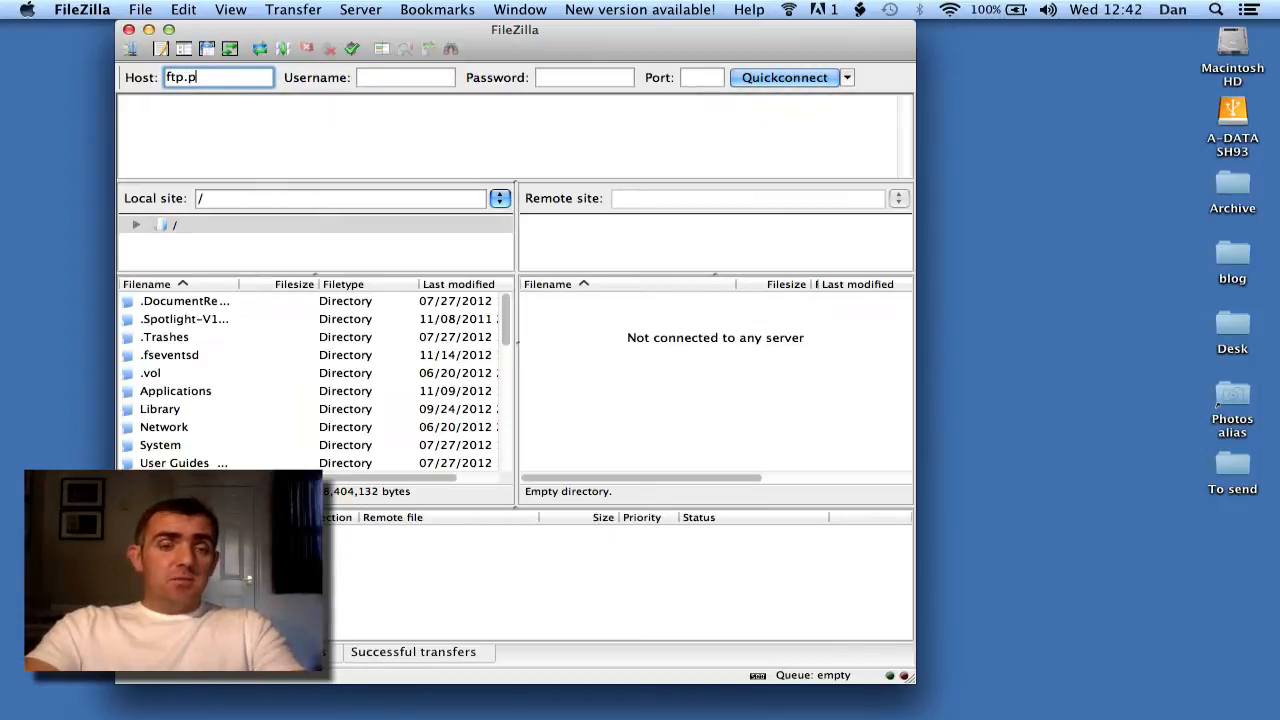
pyautogui.write('hotos')
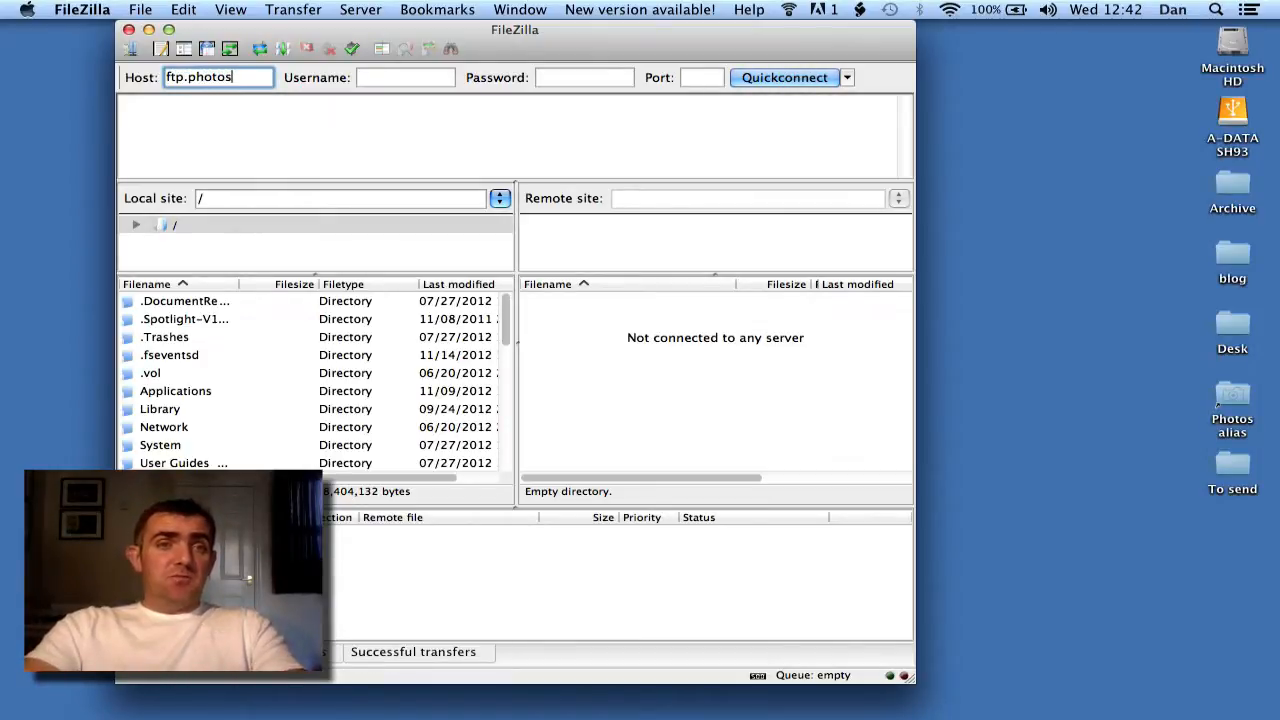
pyautogui.write('.com')
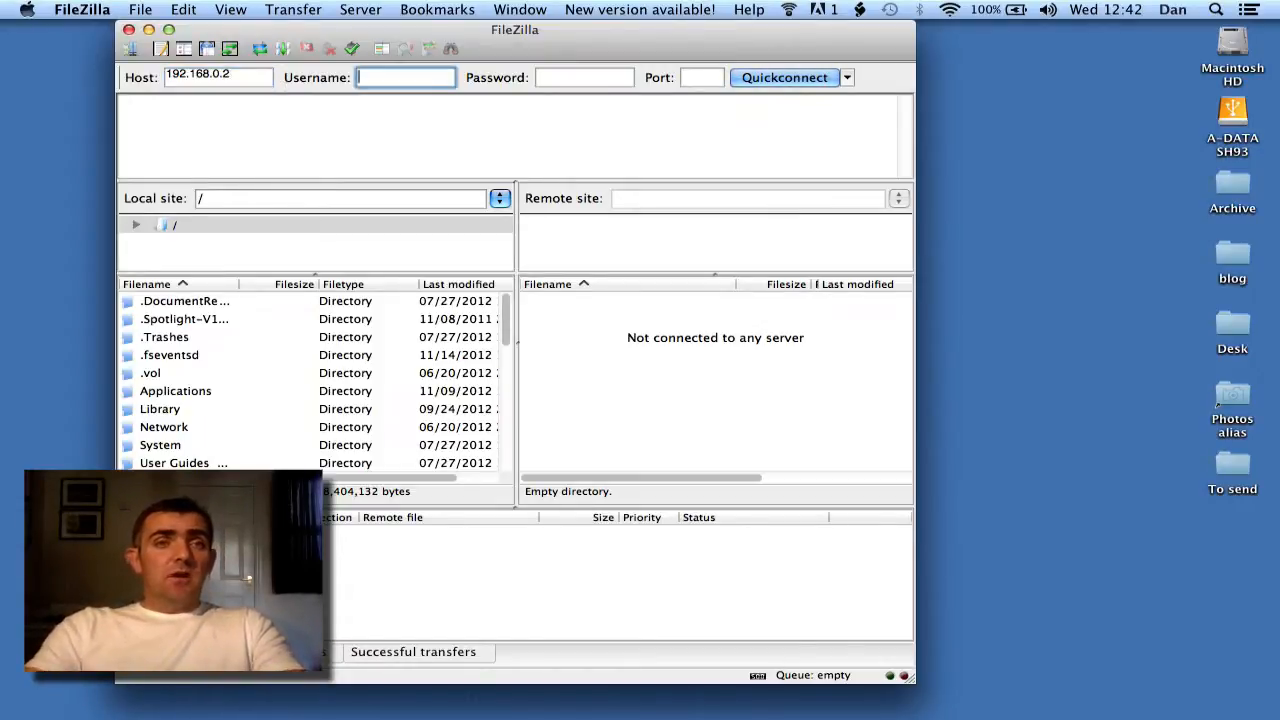
pyautogui.write('dan')
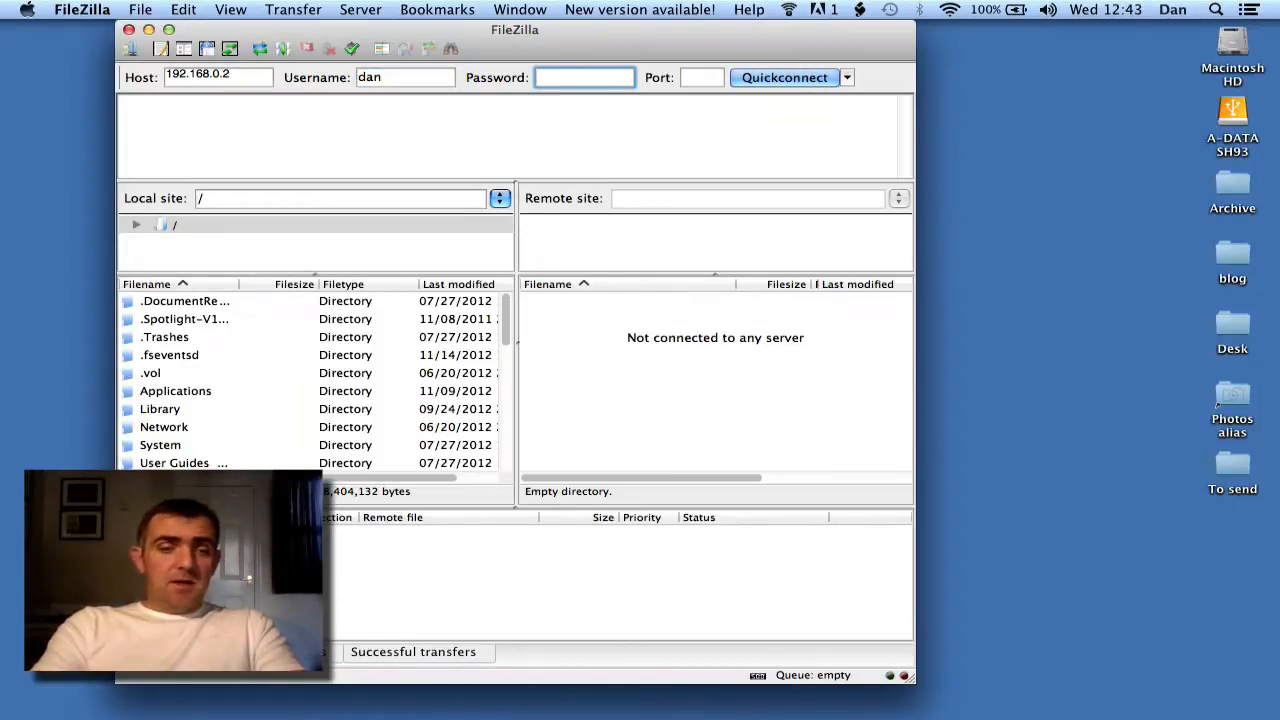
pyautogui.write('••••••')
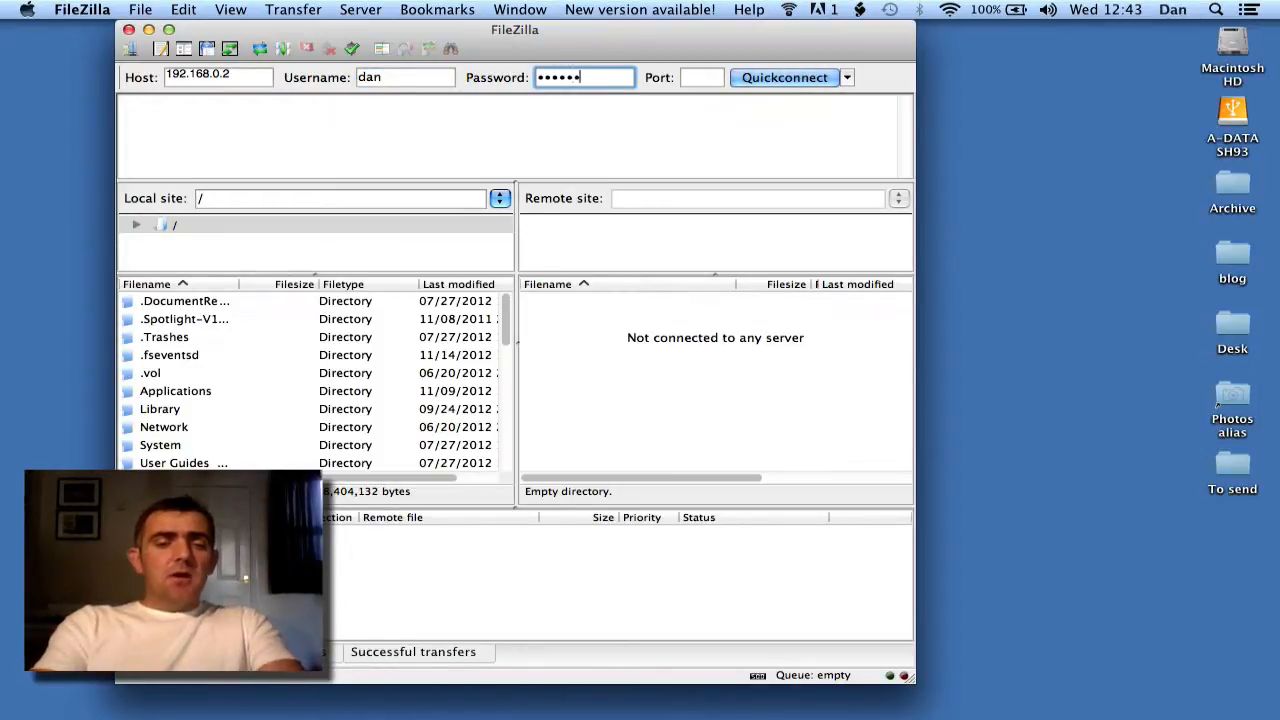
pyautogui.click(785, 77)
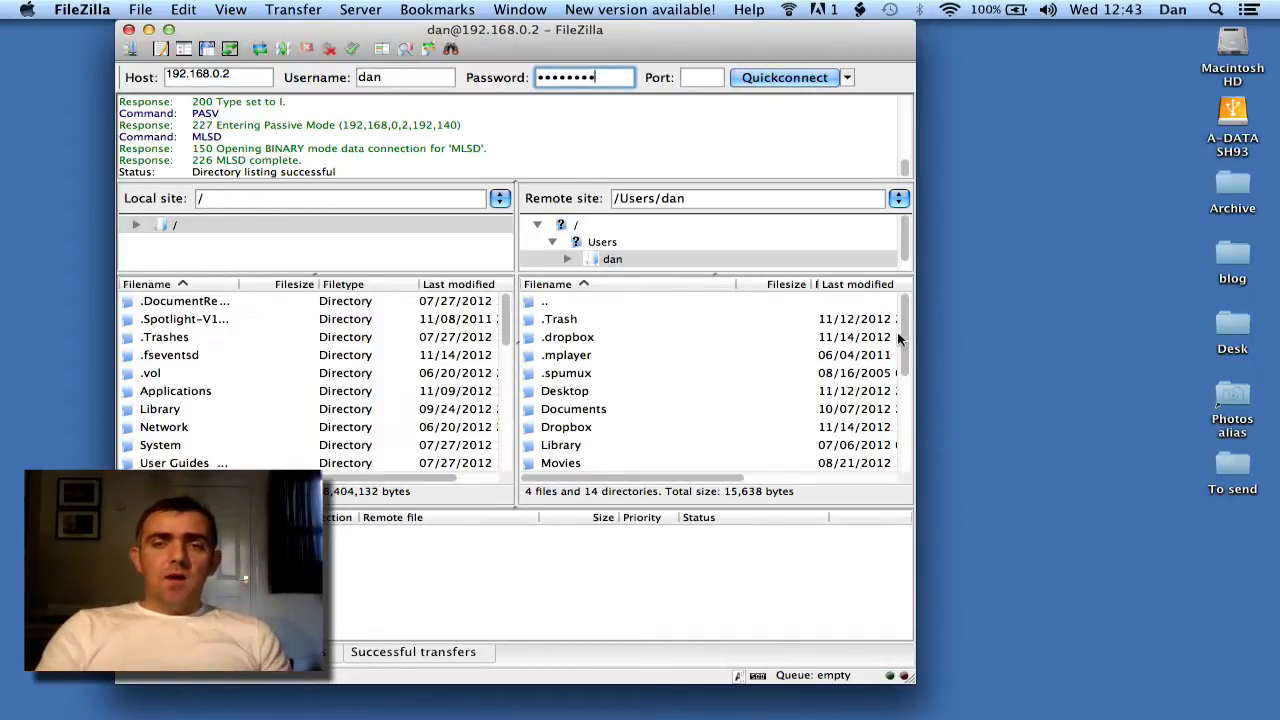
# Open the remote images folder, then select the To send folder on the desktop
pyautogui.scroll(-3)
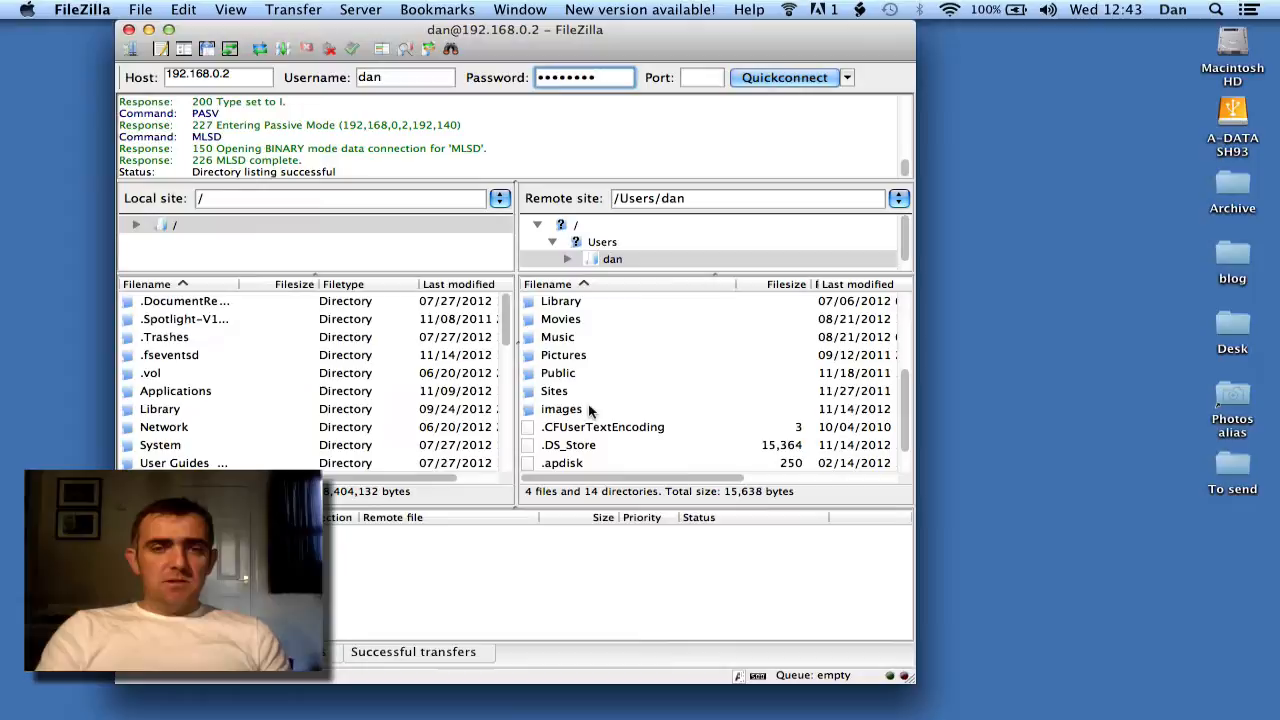
pyautogui.doubleClick(561, 409)
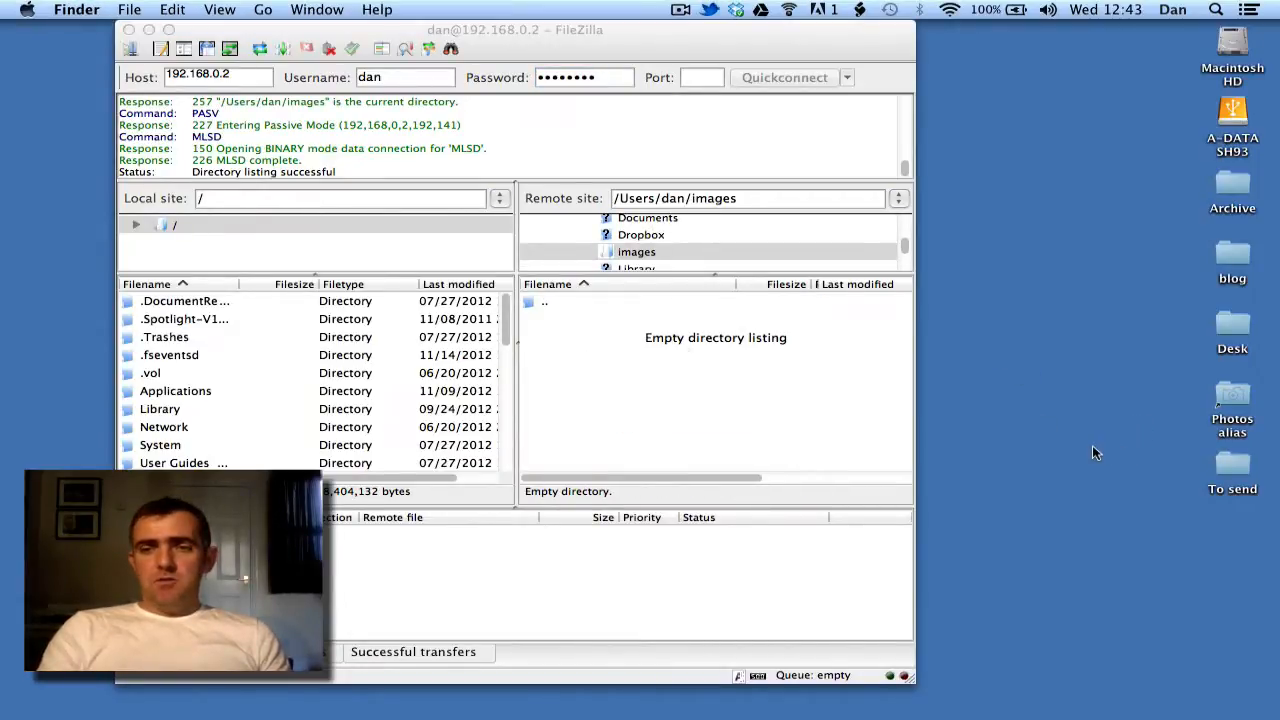
pyautogui.click(1232, 467)
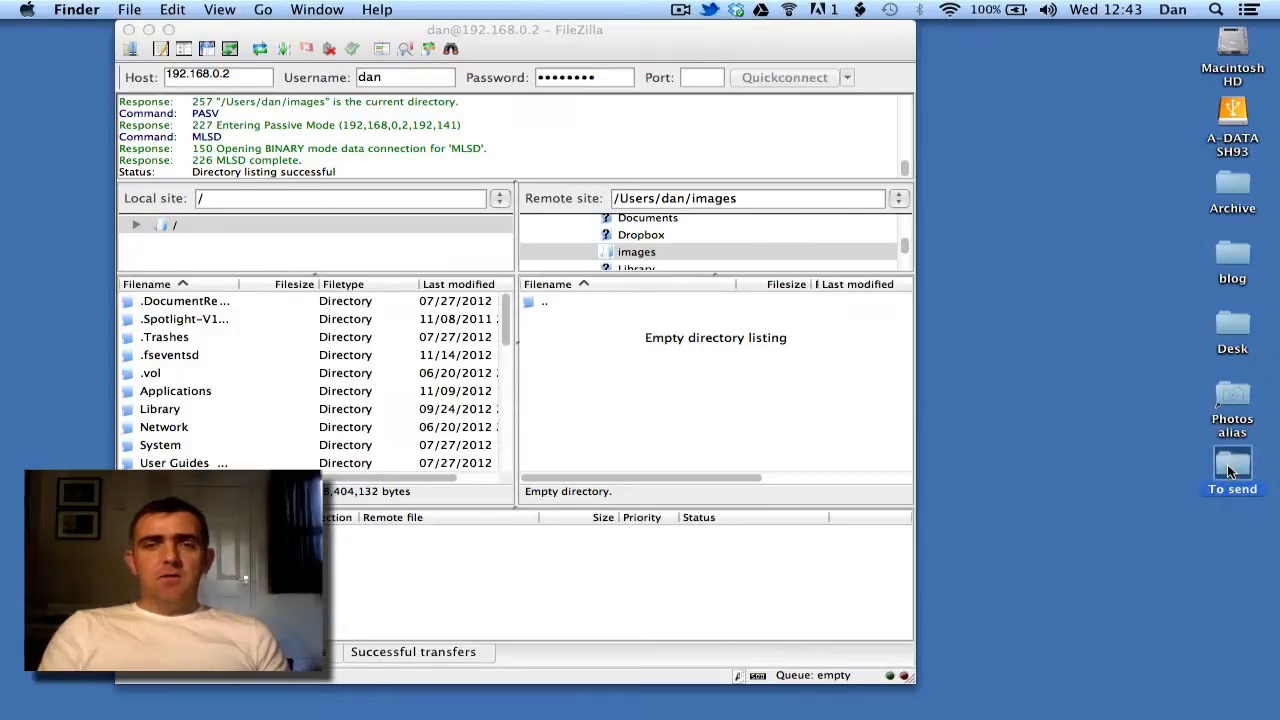